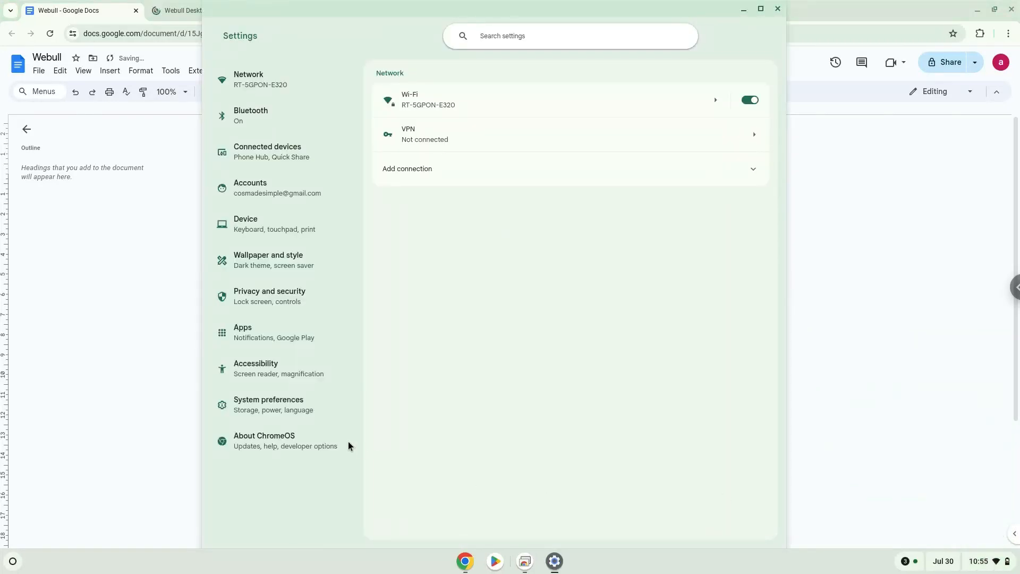
Set up the Linux development environment from About ChromeOS with the recommended disk size
left_click(277, 441)
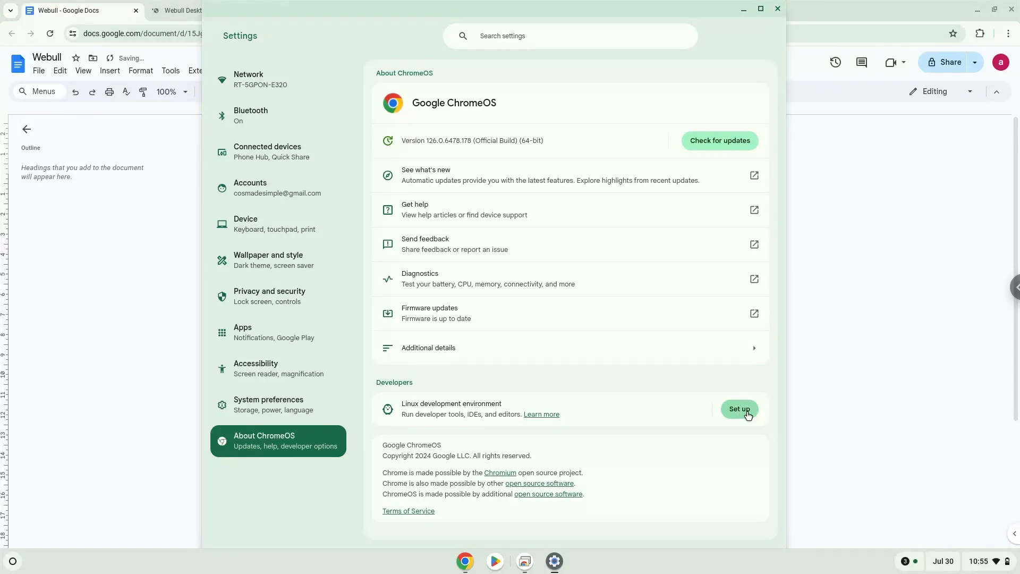
left_click(739, 409)
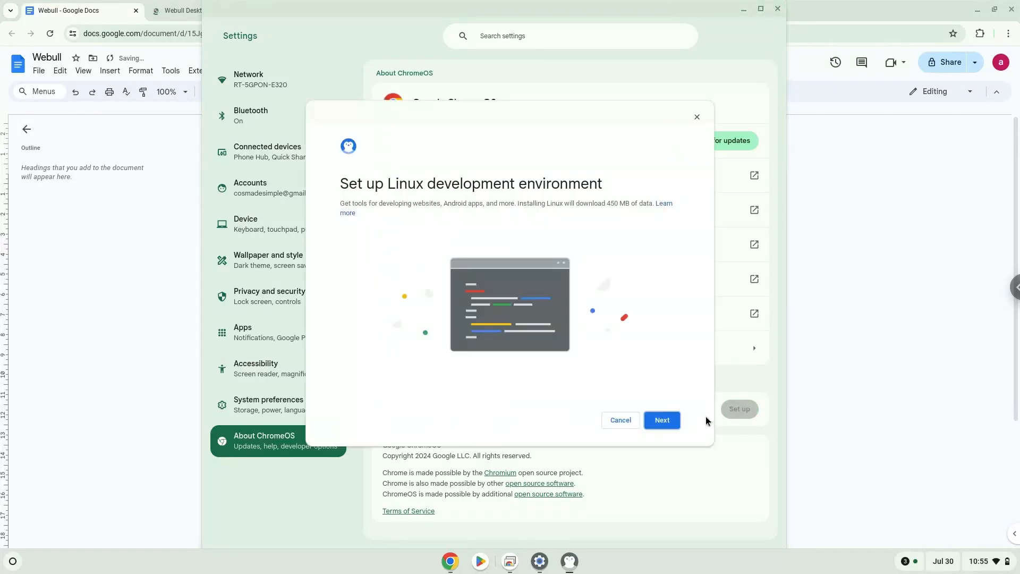
left_click(661, 419)
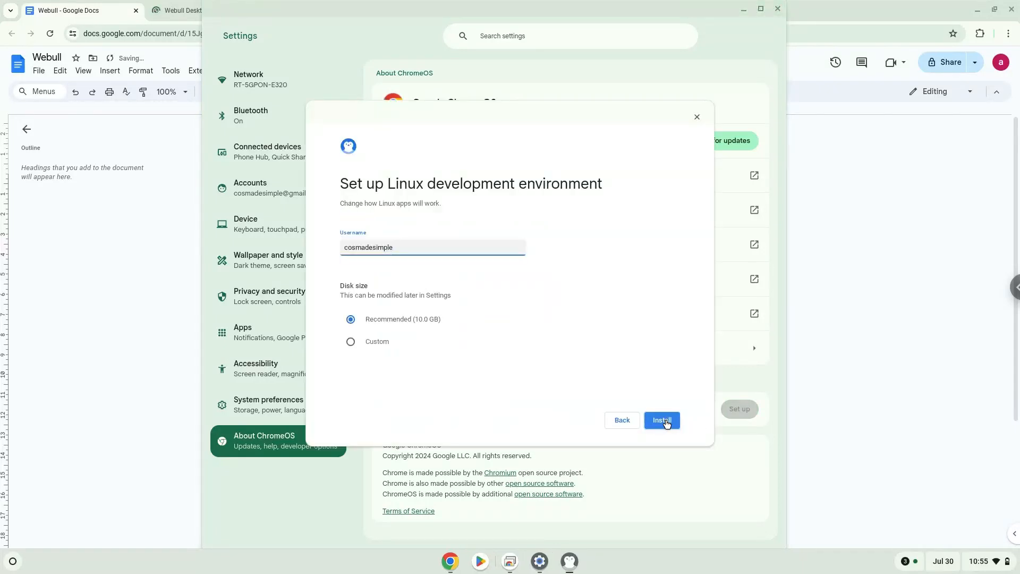
left_click(661, 420)
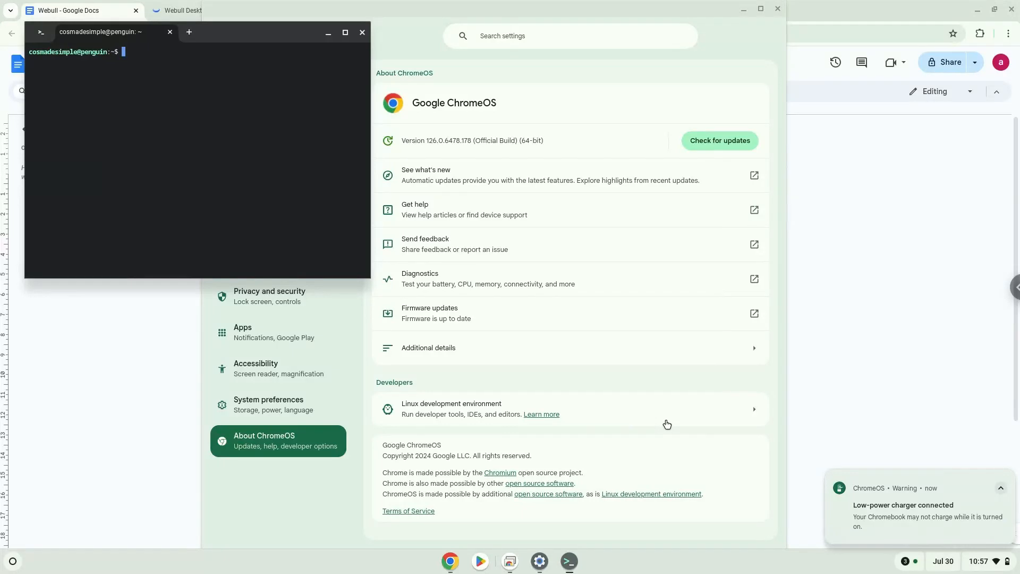
Close the new Linux Terminal window and the Settings window
left_click(719, 140)
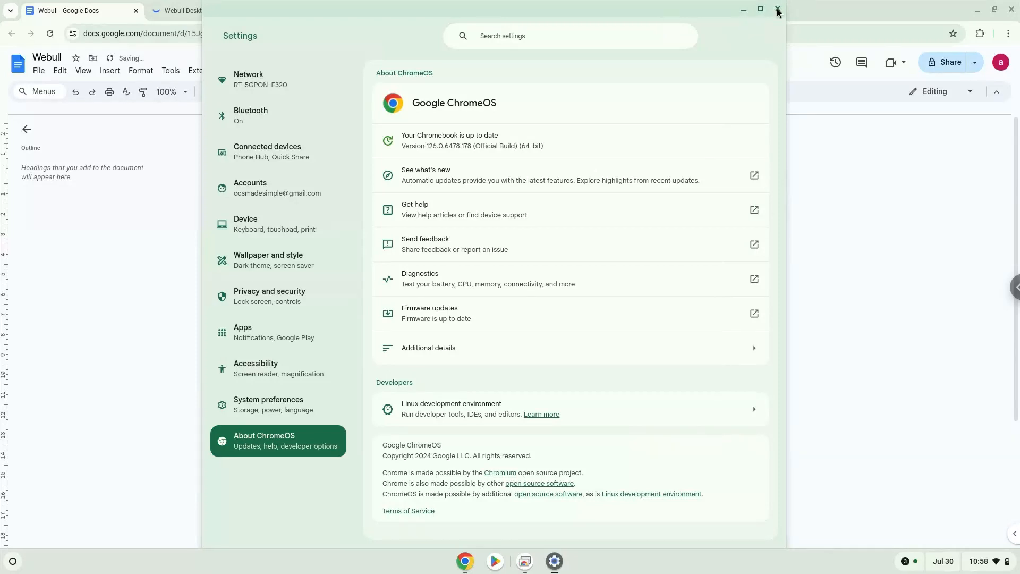
left_click(777, 12)
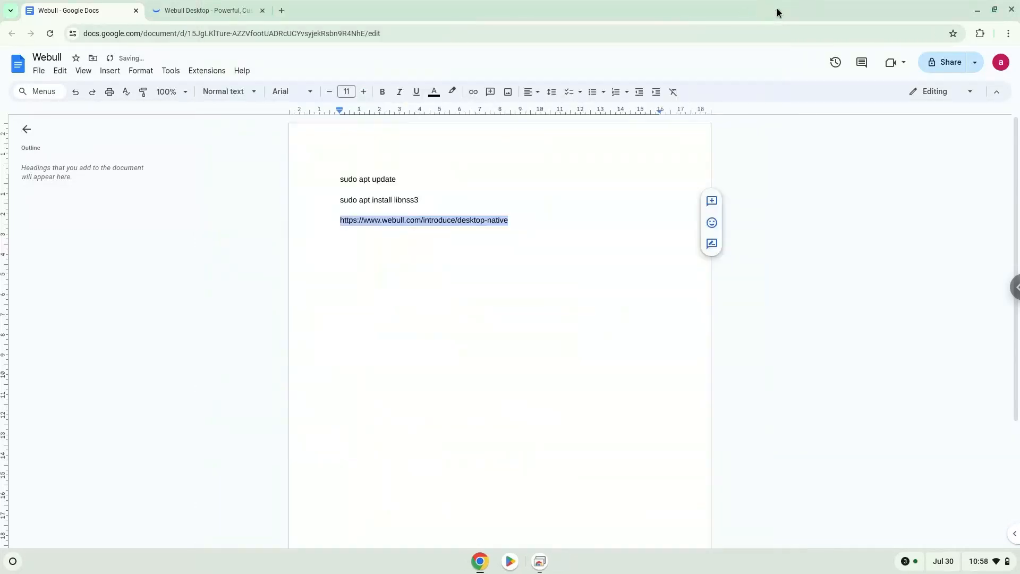
mouse_move(609, 91)
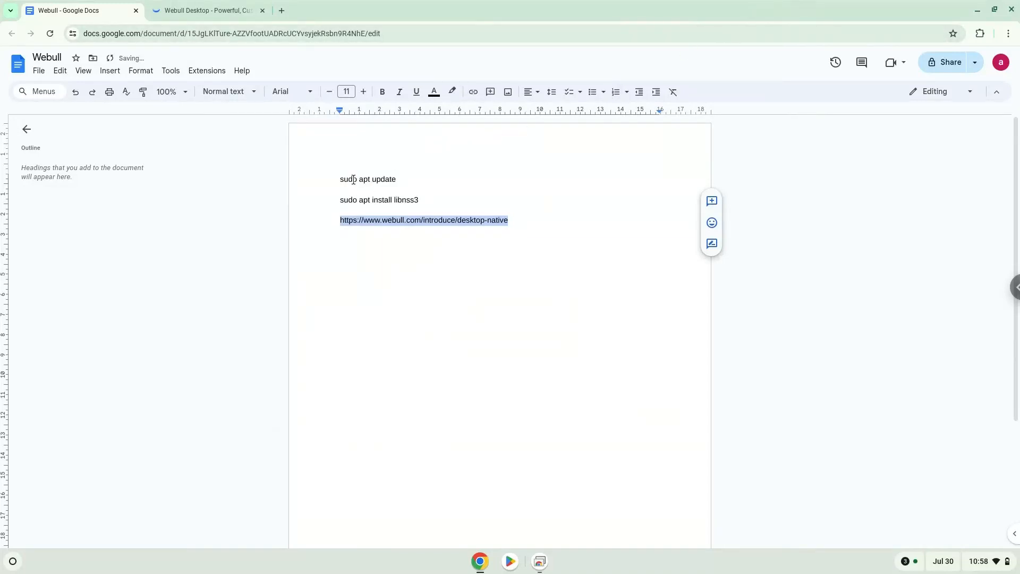
Open the context menu on the 'sudo apt update' line in the notes
right_click(367, 179)
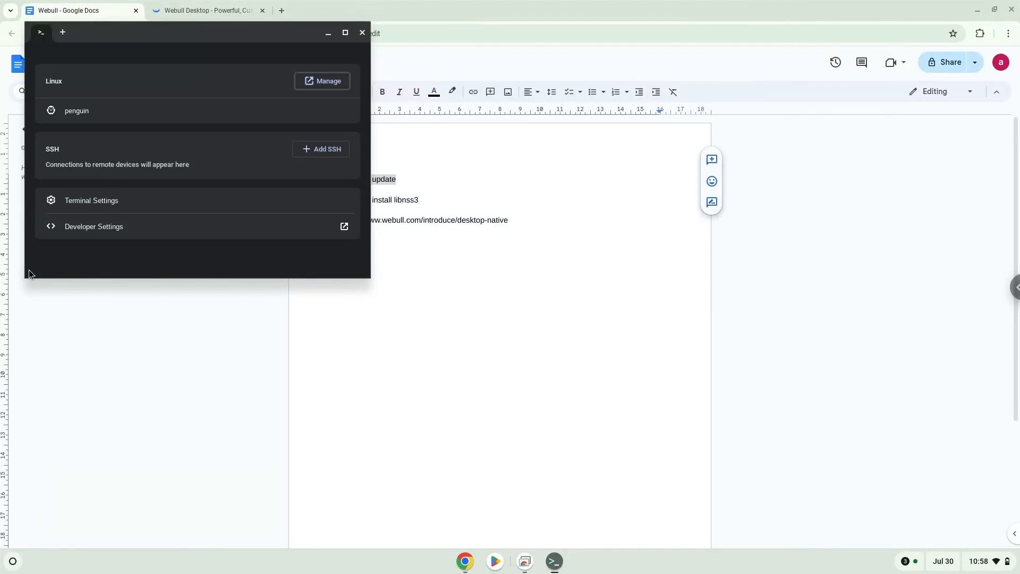
mouse_move(192, 37)
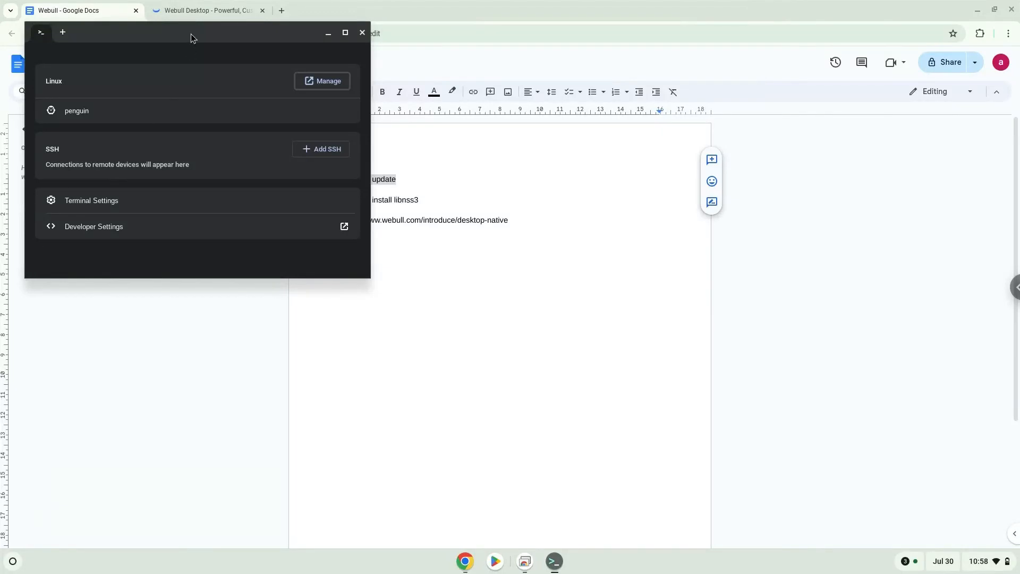
Maximize Terminal, open the penguin shell, and run 'sudo apt update'
left_click(345, 33)
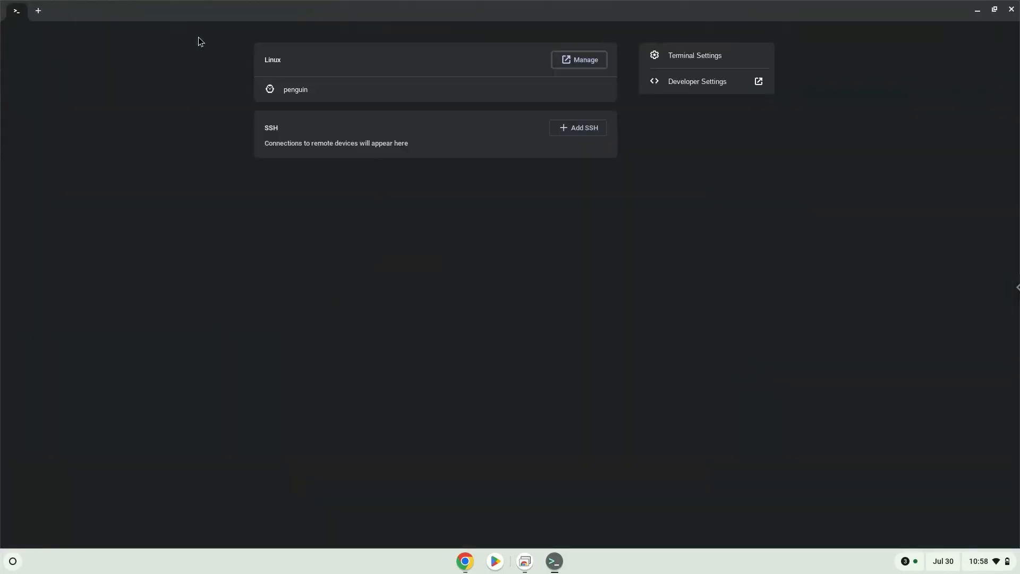
left_click(295, 89)
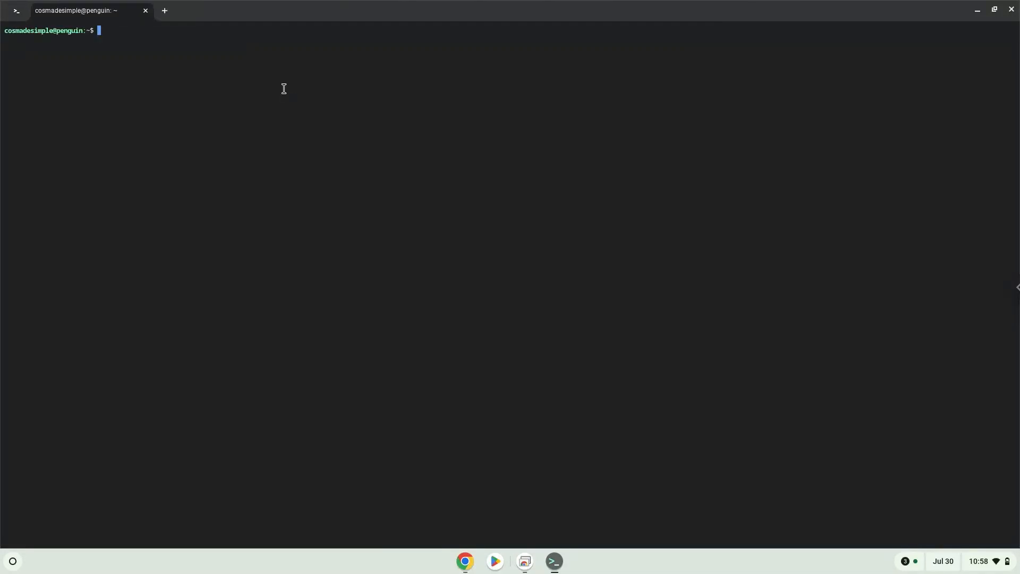
type("sudo apt update")
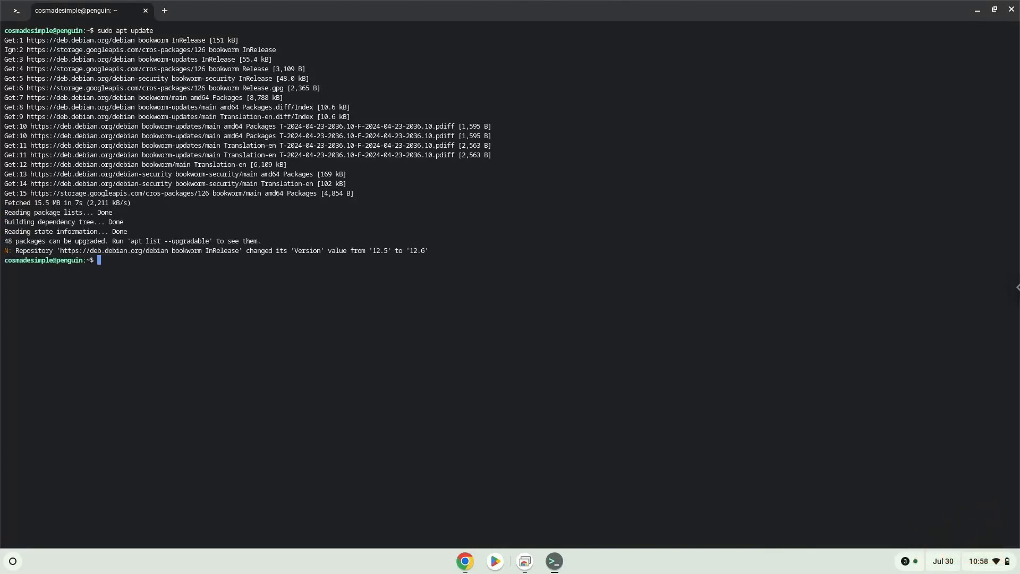
mouse_move(272, 122)
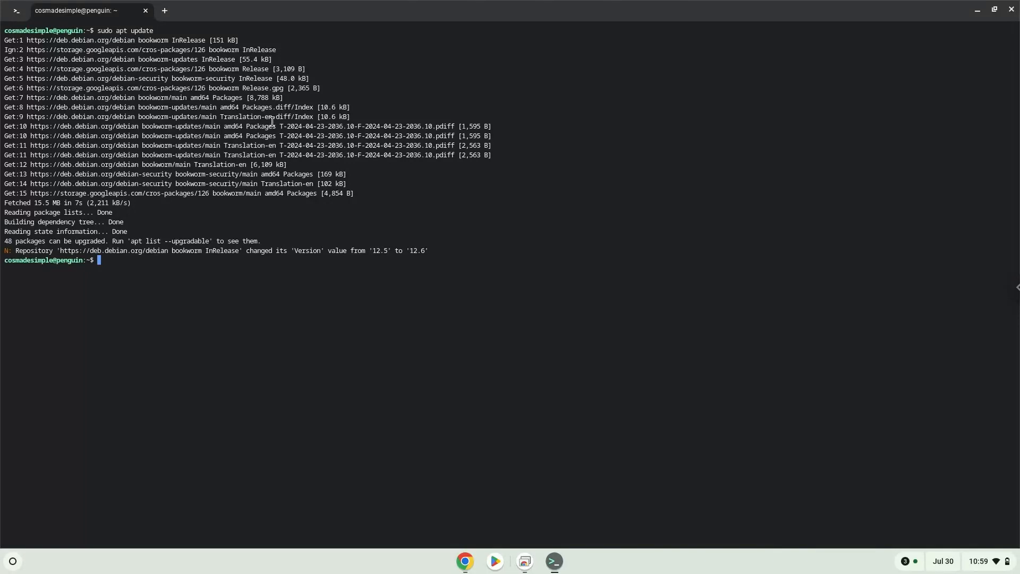
mouse_move(464, 565)
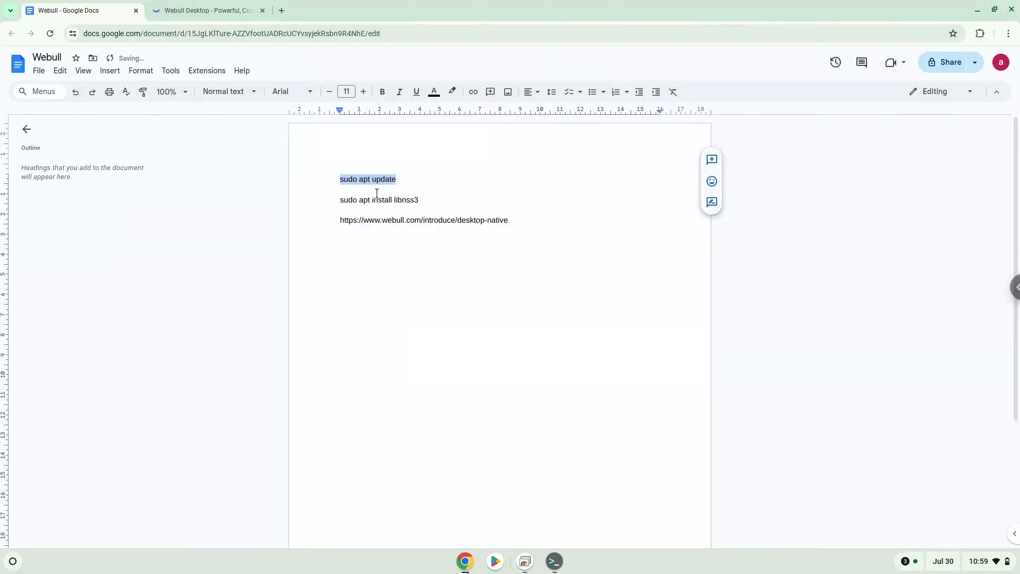
Select the libnss3 line in Docs and run 'sudo apt install libnss3' in Terminal
triple_click(379, 199)
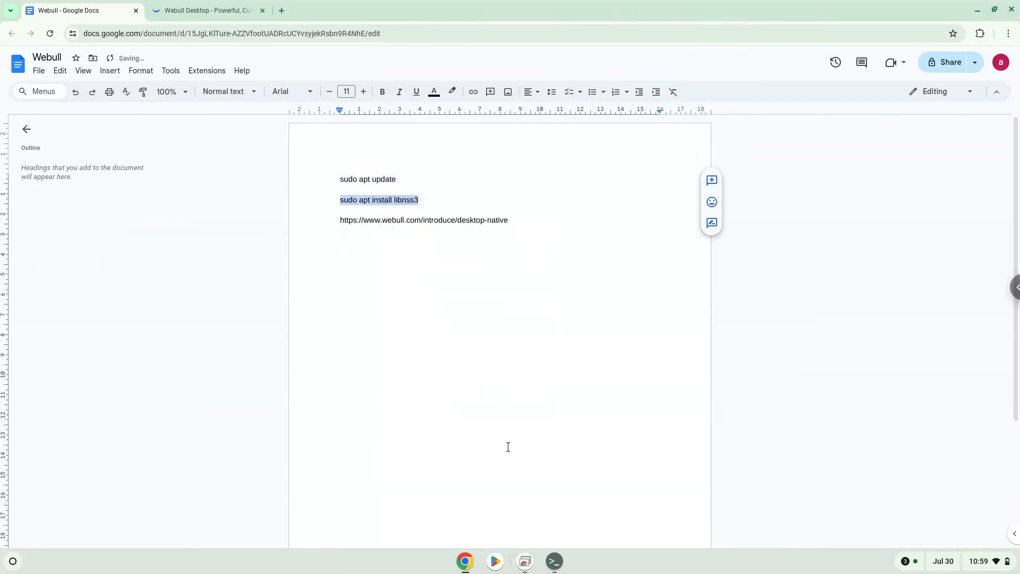
left_click(553, 561)
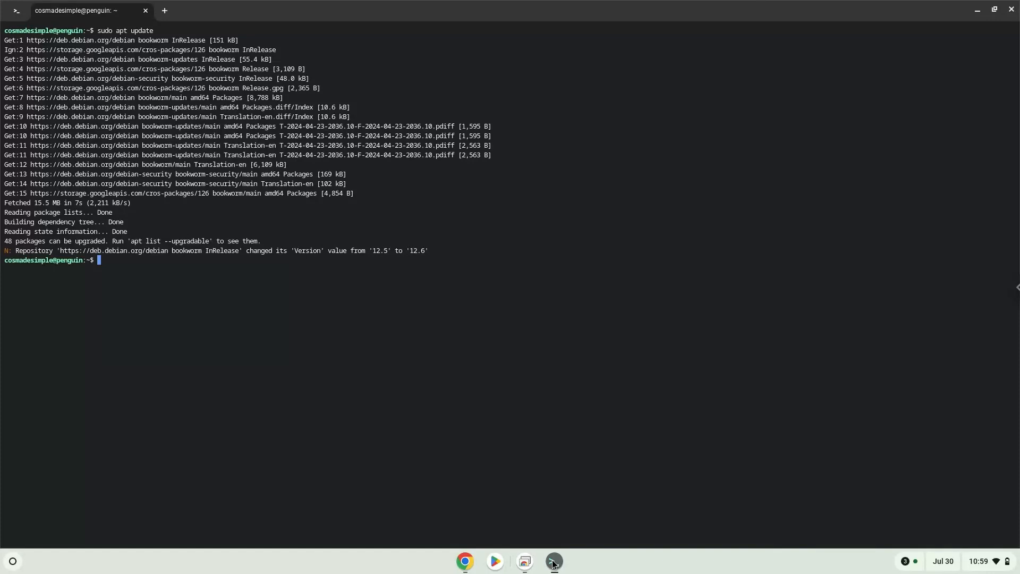
type("sudo apt install libnss3")
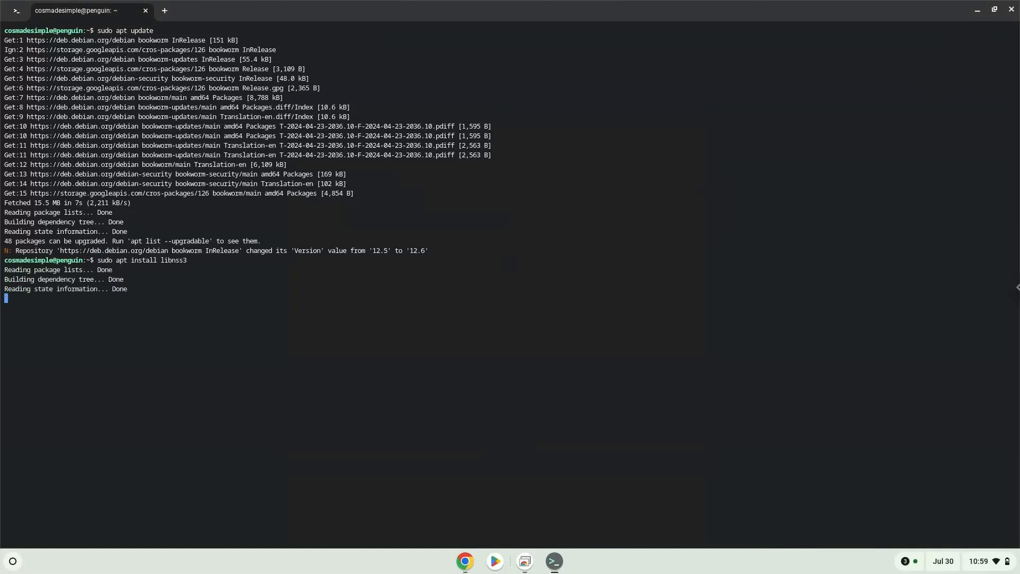
key("Return")
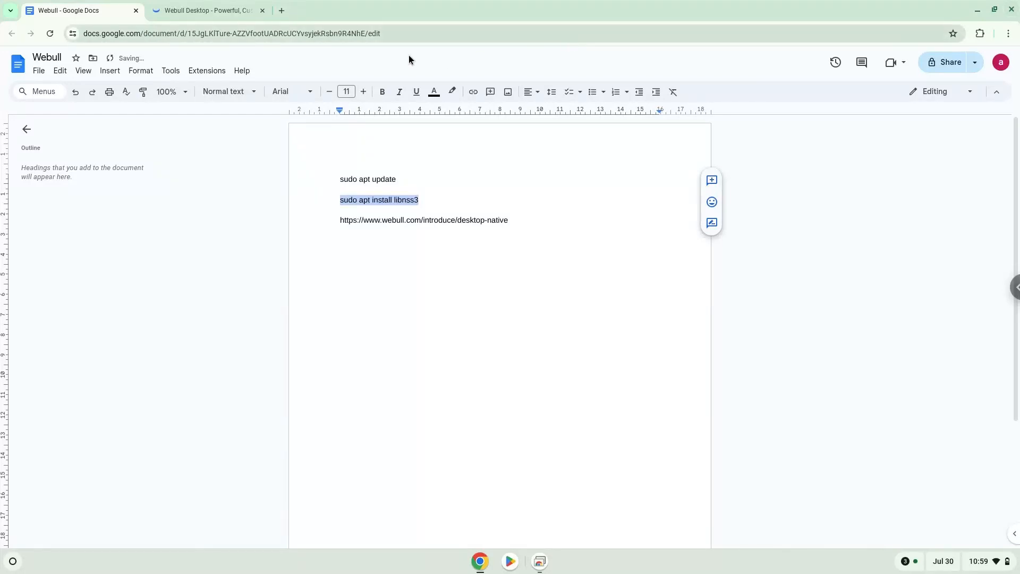
Download Webull Desktop for Linux (Ubuntu) and show the package in its folder
left_click(206, 10)
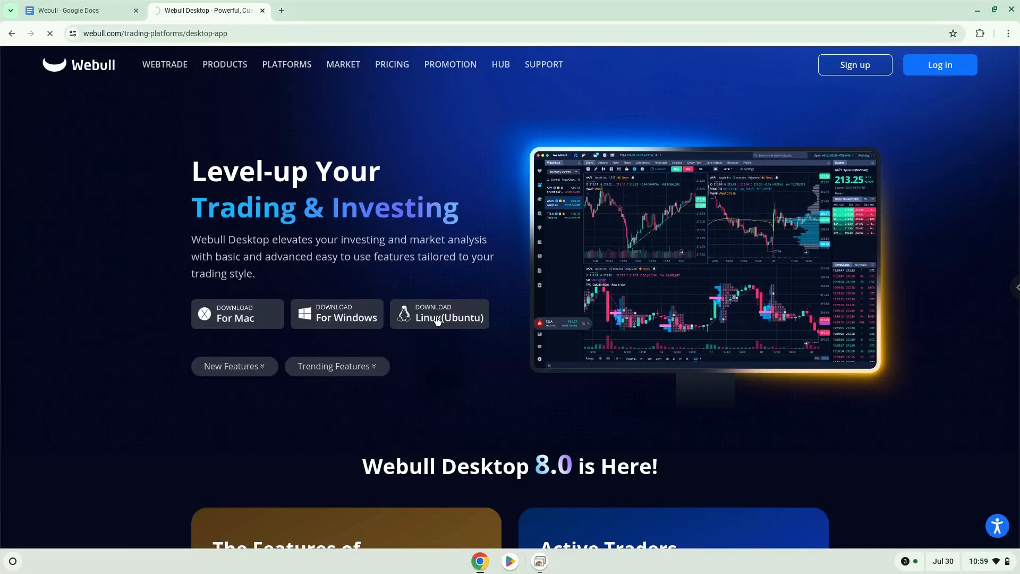
left_click(438, 313)
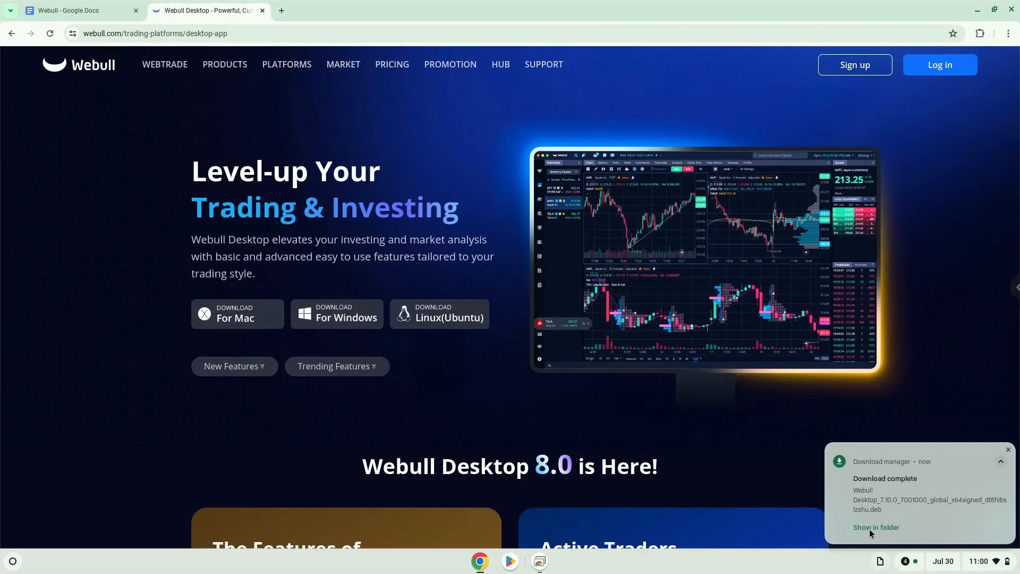
left_click(876, 527)
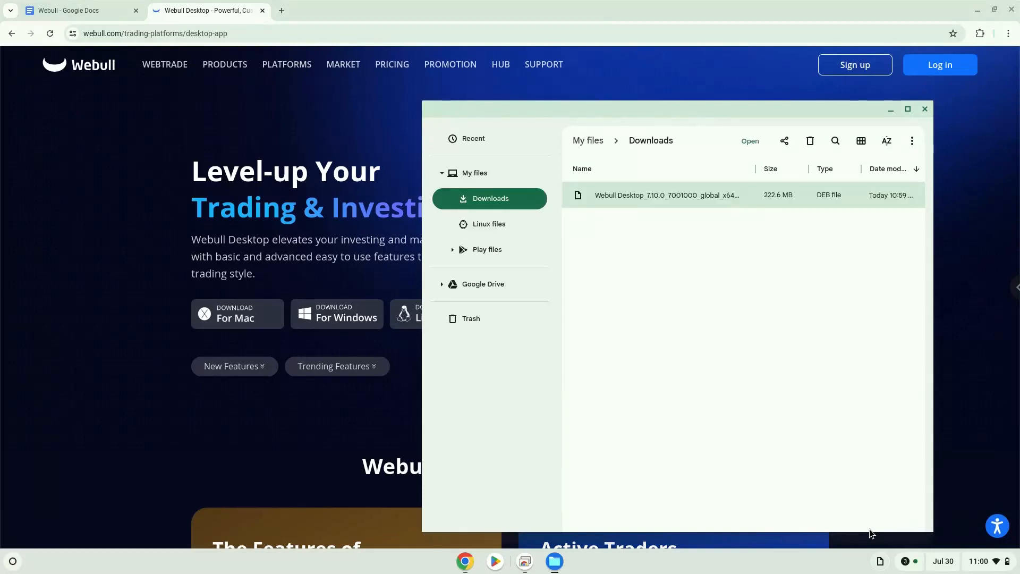
mouse_move(803, 452)
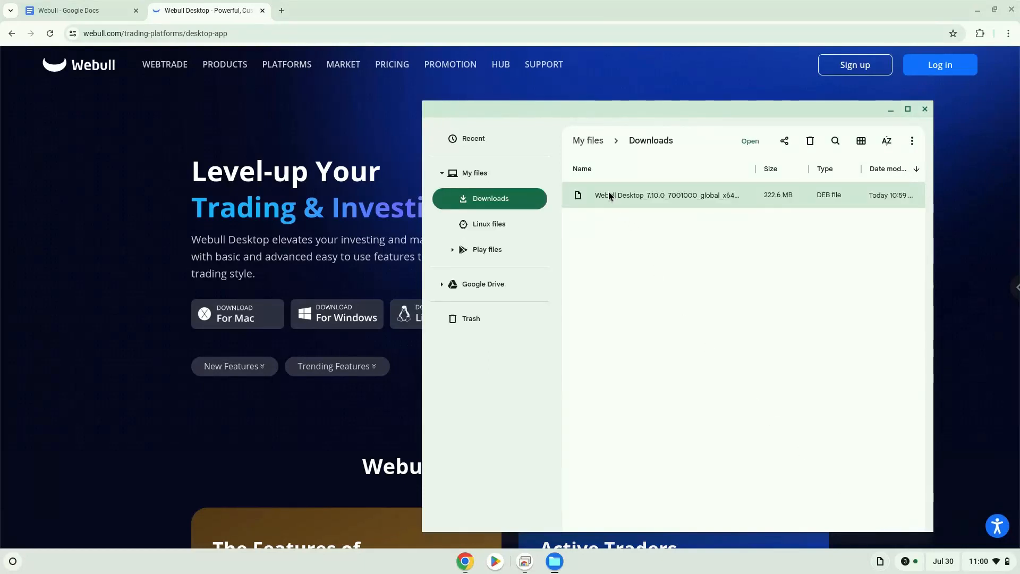
Install the Webull Desktop .deb package with Linux from the Downloads folder
right_click(666, 195)
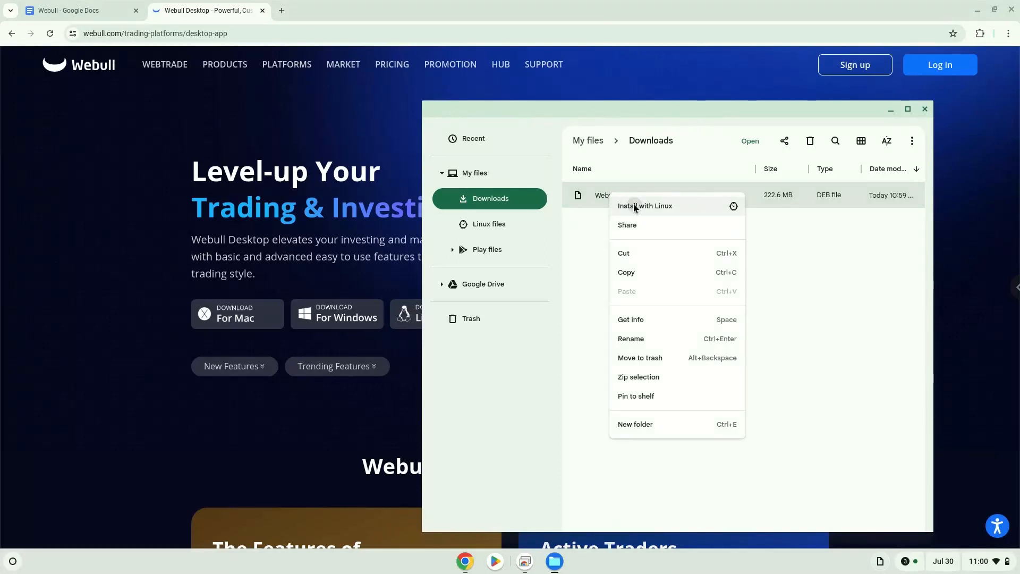
left_click(645, 205)
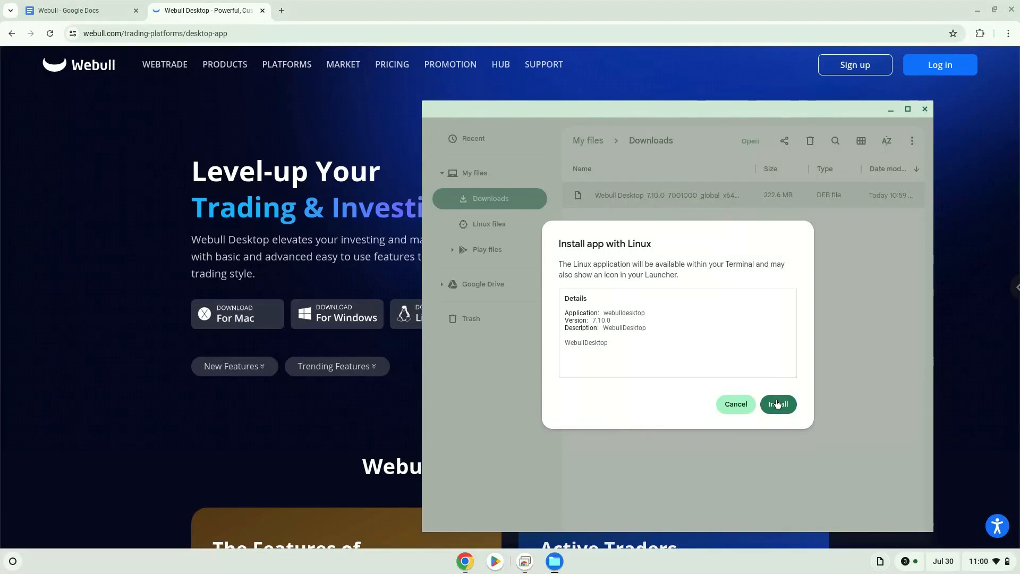
left_click(777, 404)
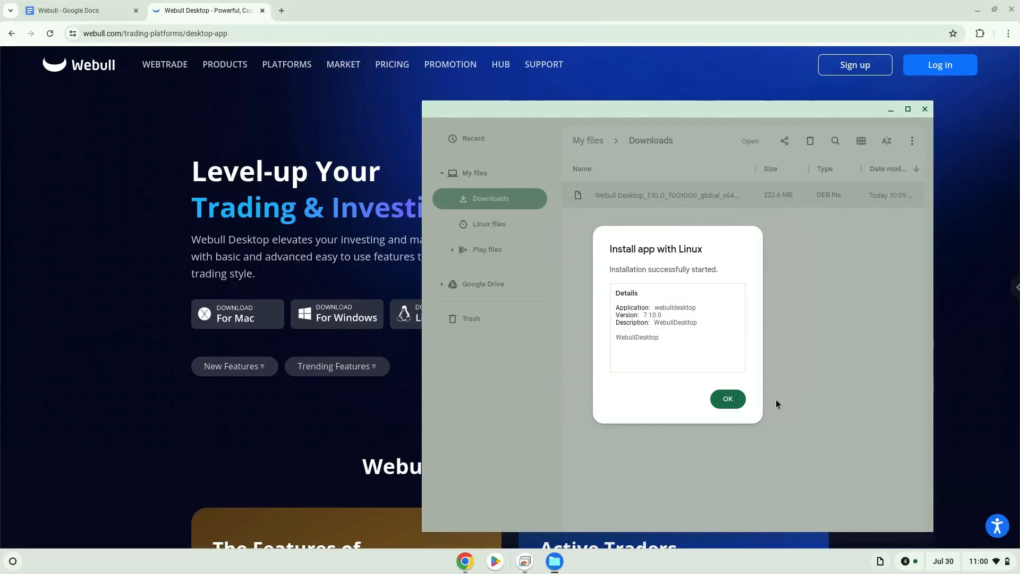
mouse_move(776, 421)
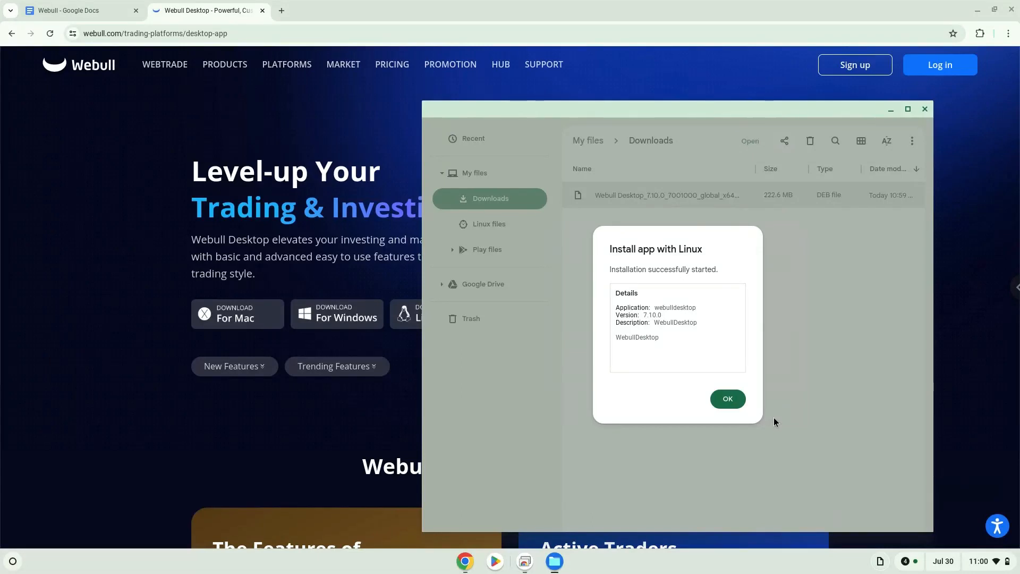
mouse_move(907, 571)
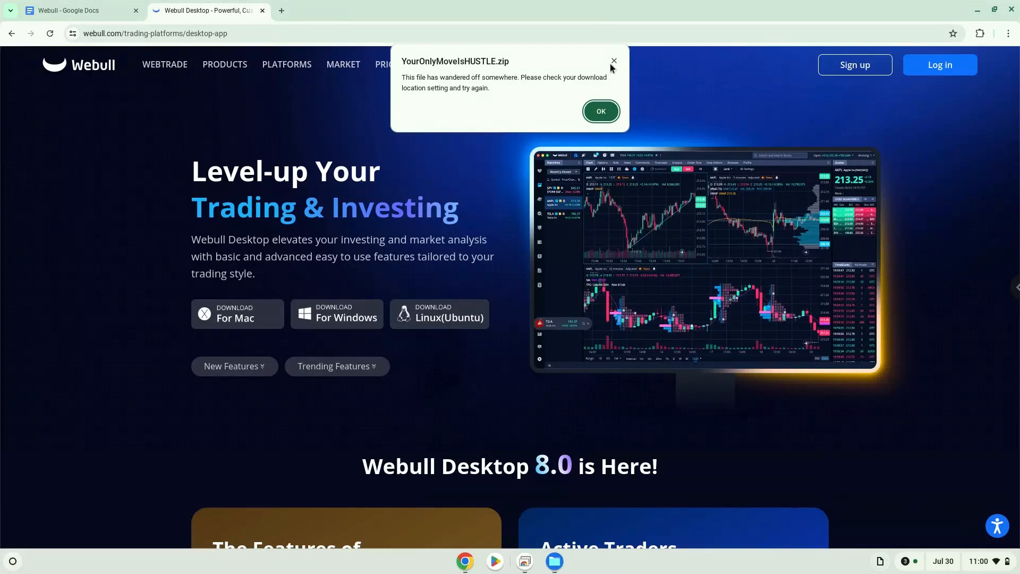
Dismiss the download error popup and expand the Installation in progress notification
left_click(600, 111)
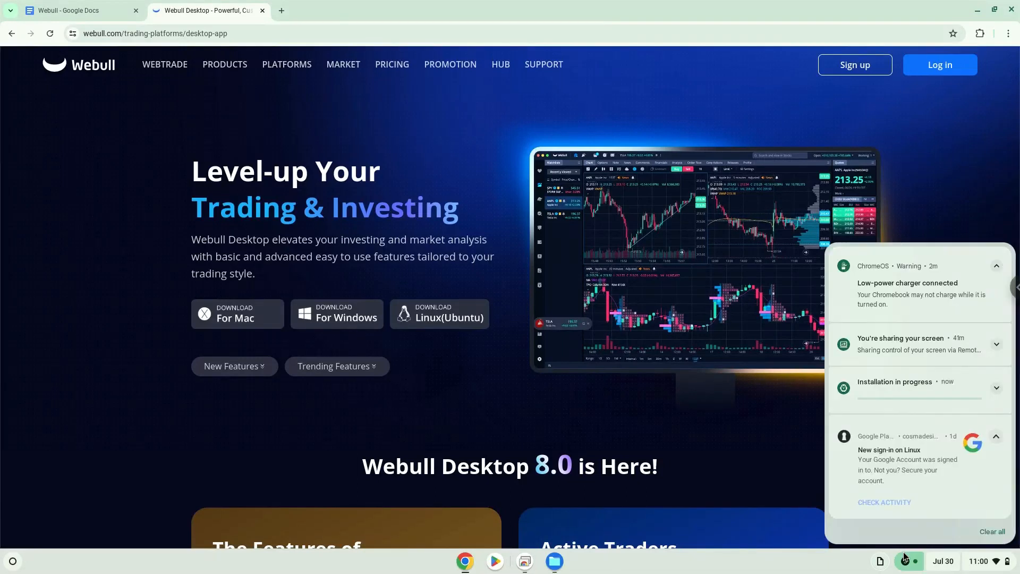
mouse_move(910, 408)
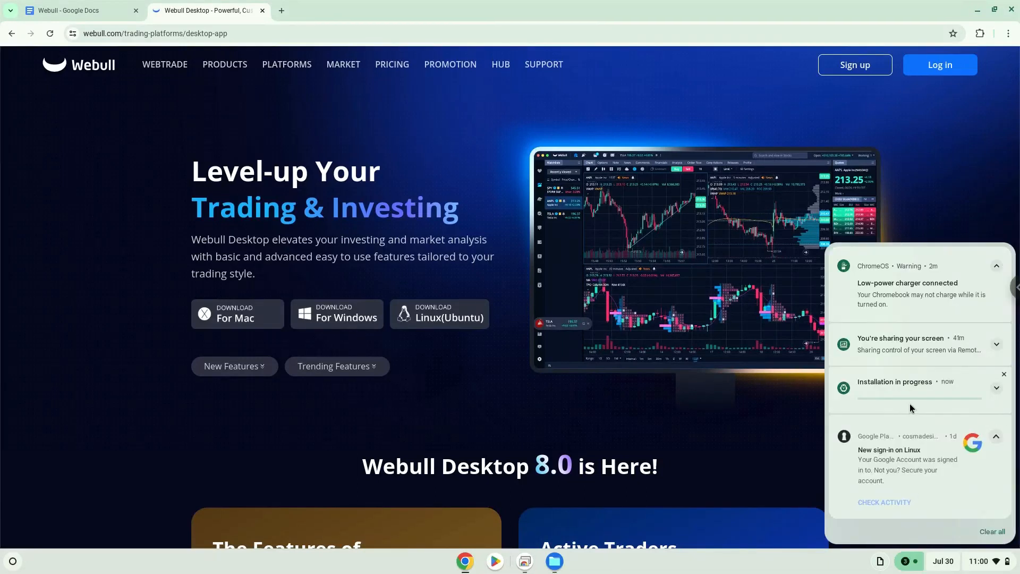
mouse_move(996, 392)
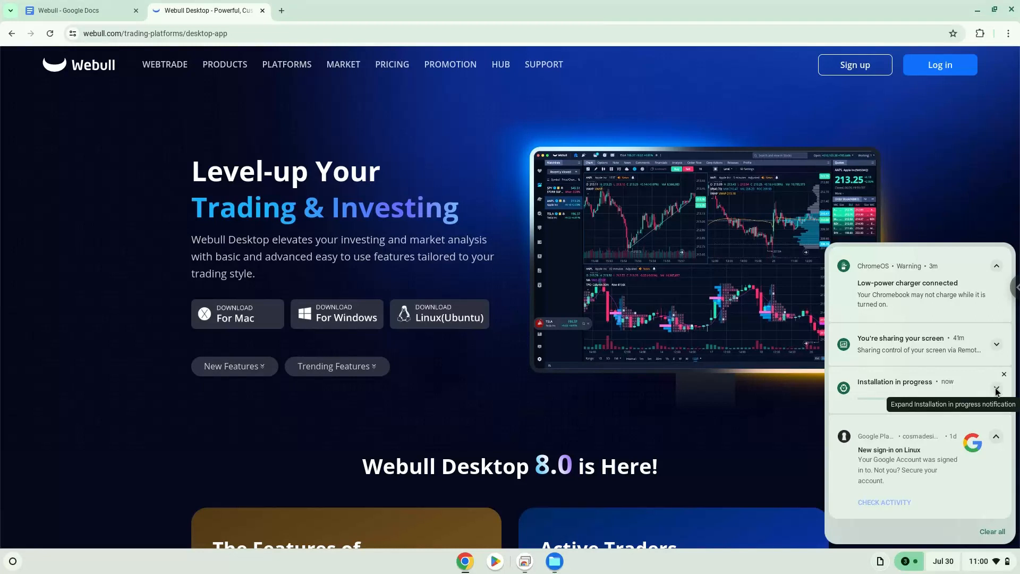
left_click(997, 388)
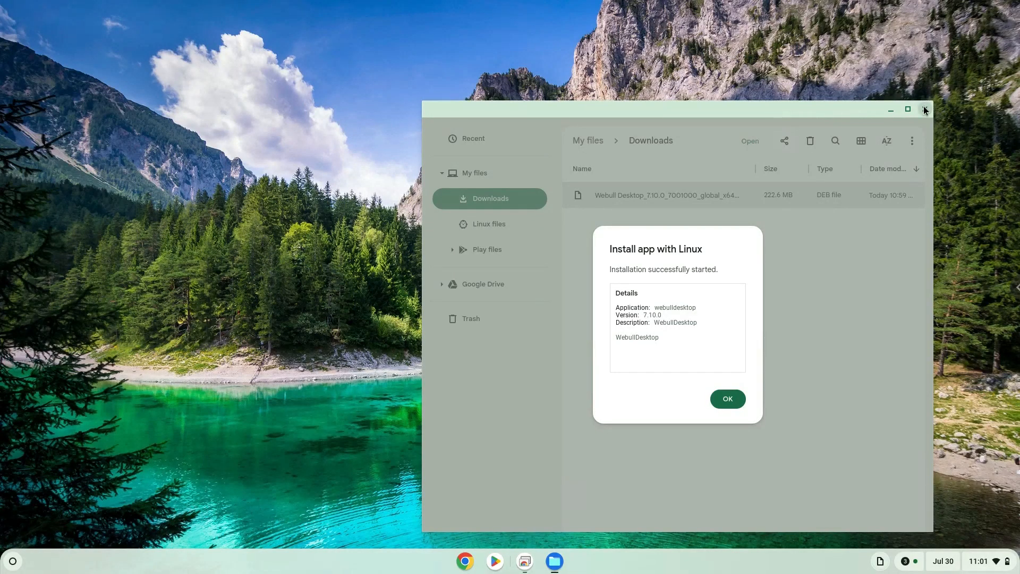
Close Files and launch WebullDesktop from the Launcher
left_click(924, 109)
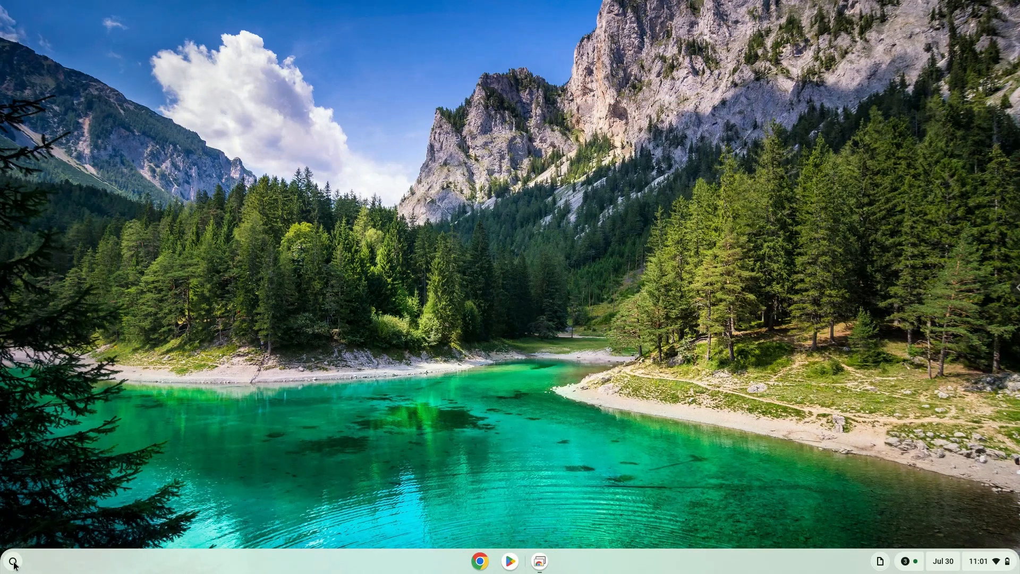
left_click(12, 561)
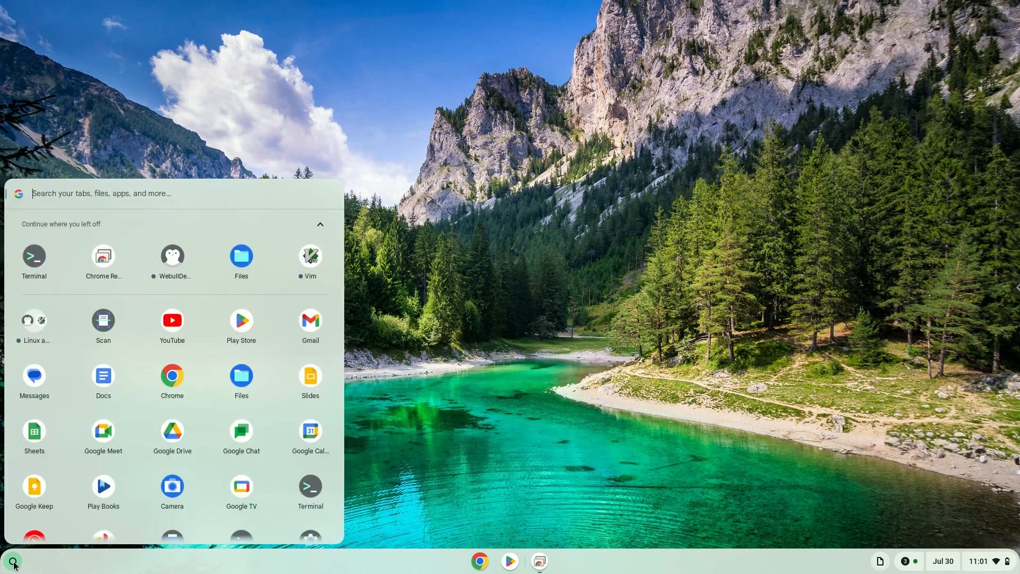
mouse_move(172, 266)
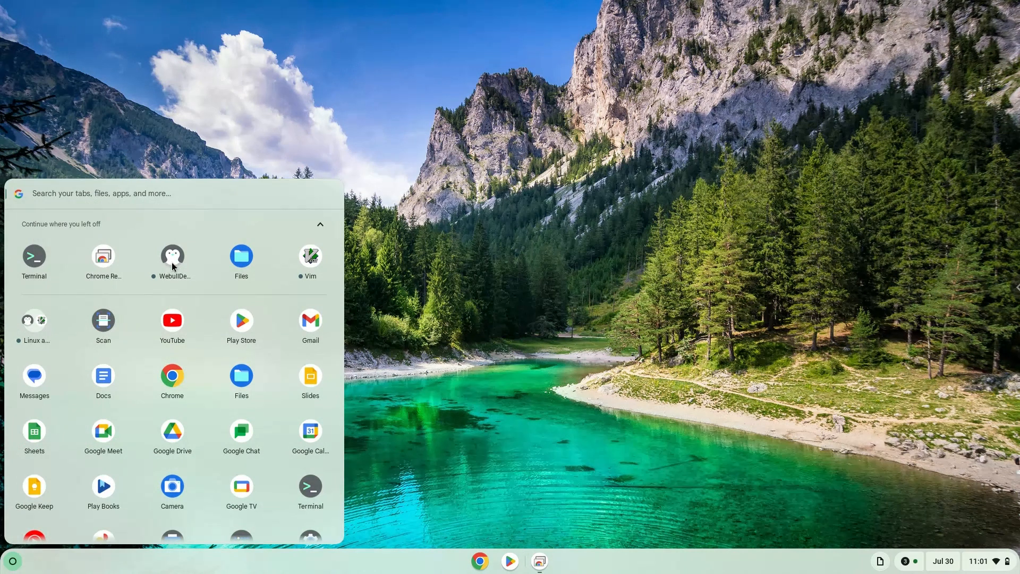
left_click(11, 561)
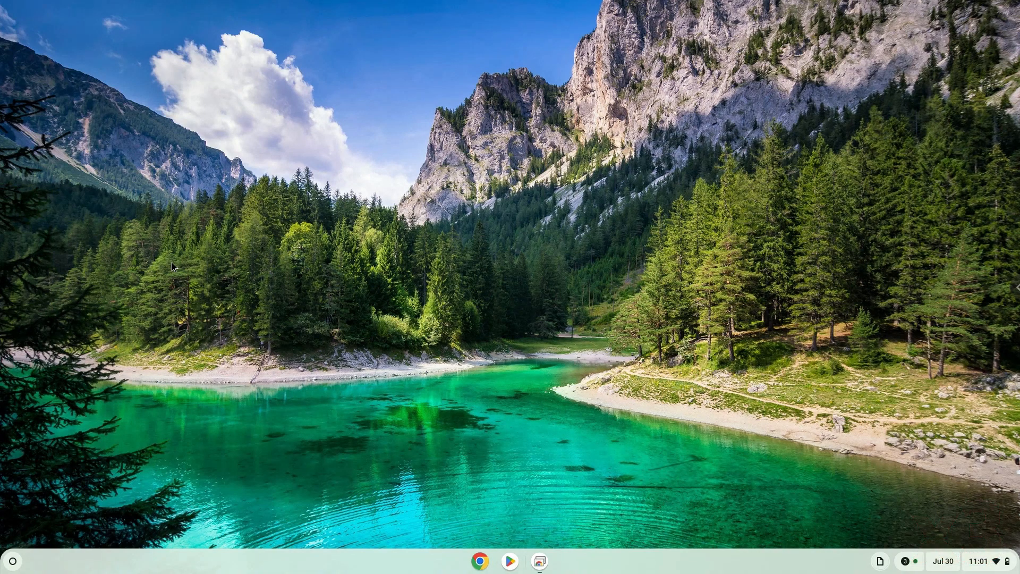
left_click(539, 561)
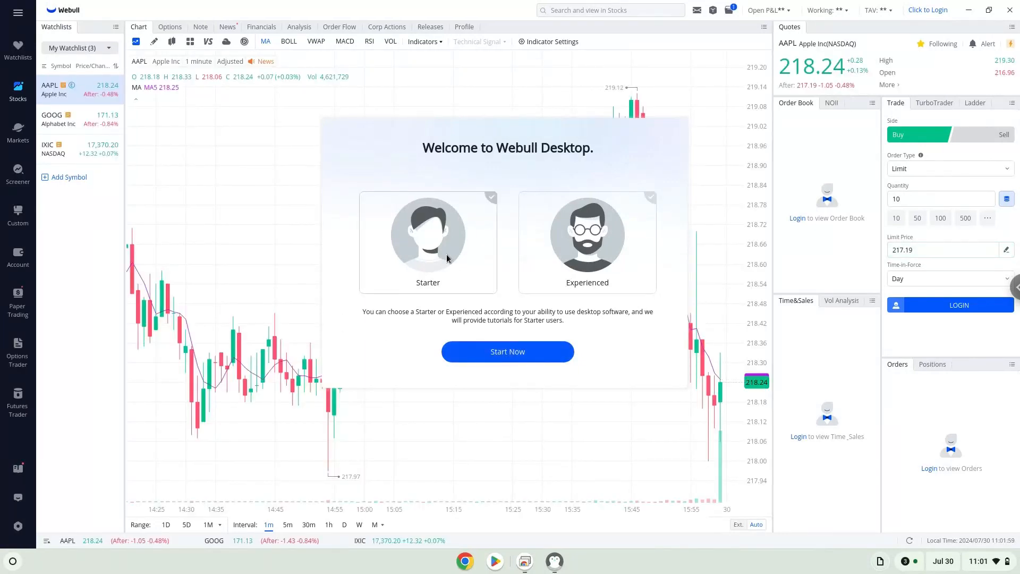
Pick Starter, start the tutorial, and dismiss the overview and Save Settings tips
left_click(427, 235)
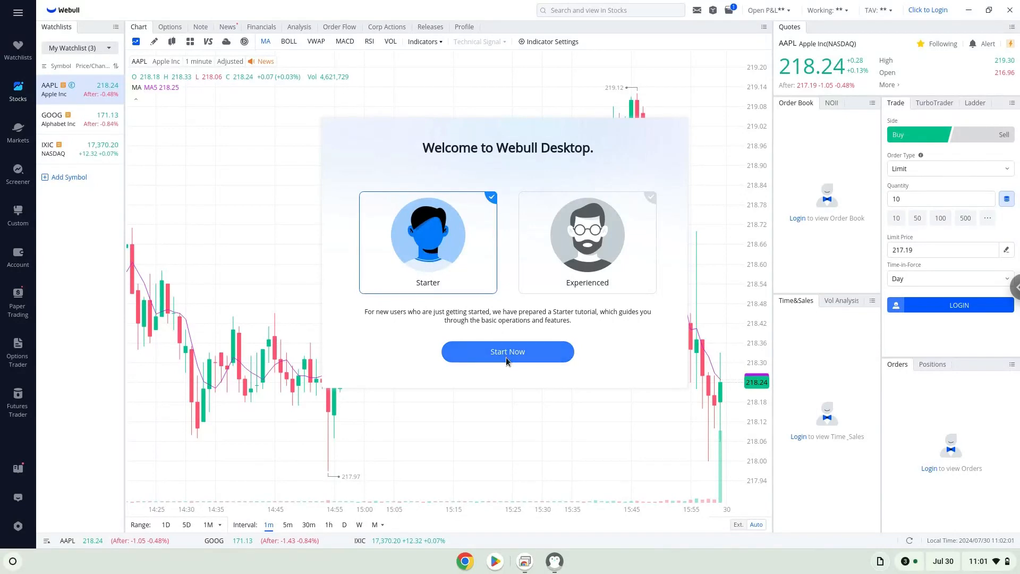
left_click(507, 352)
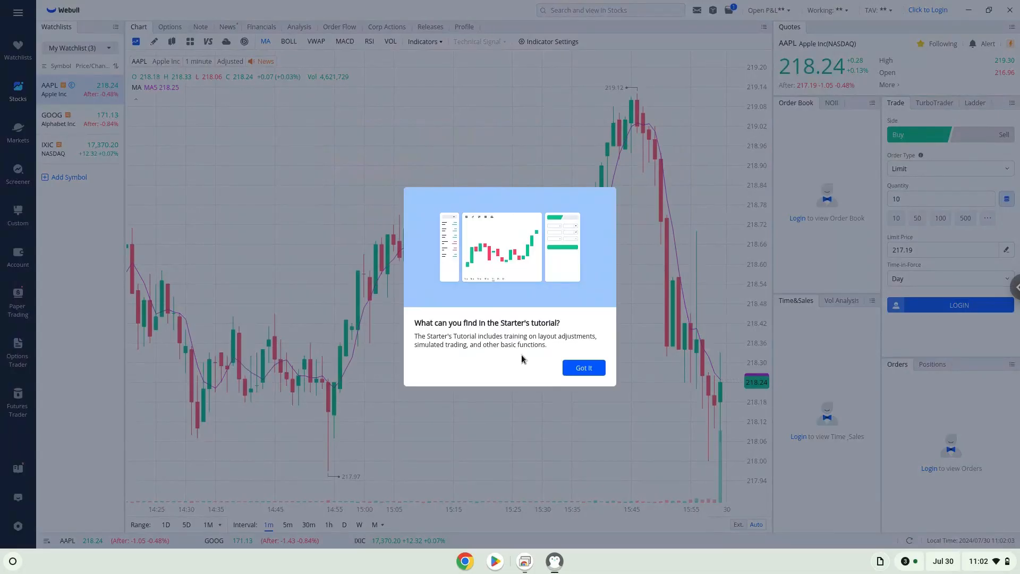
left_click(583, 368)
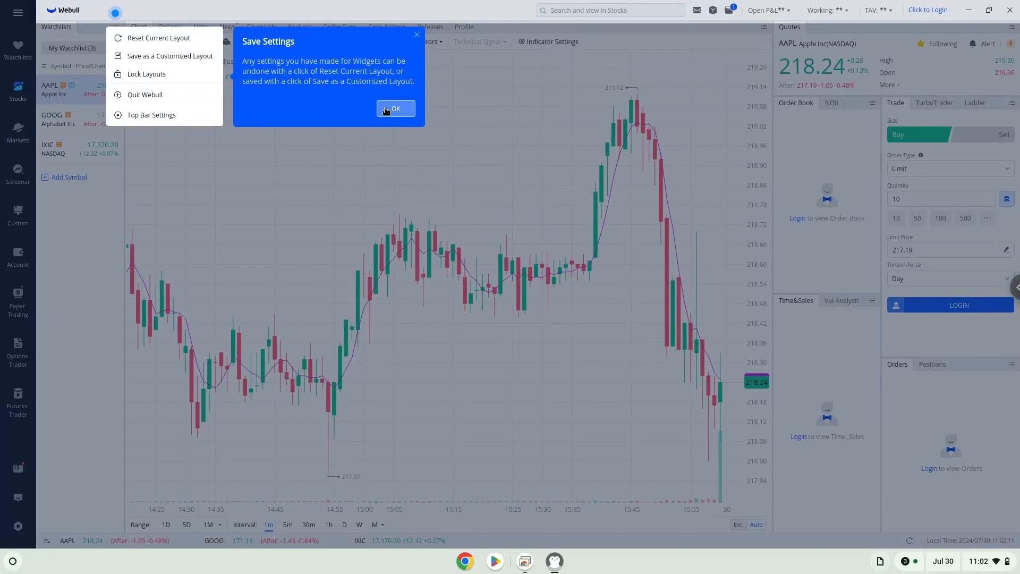
left_click(395, 108)
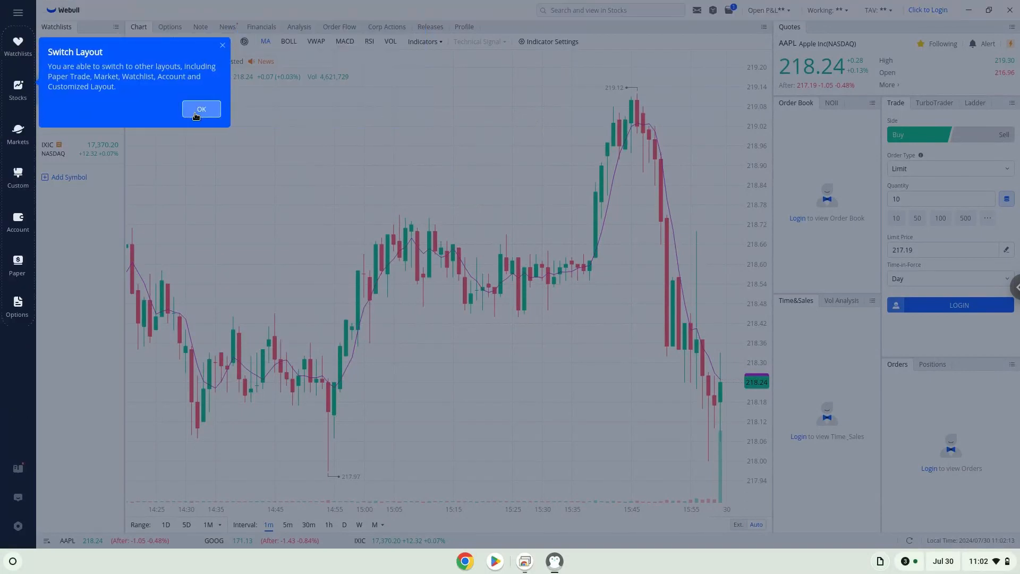